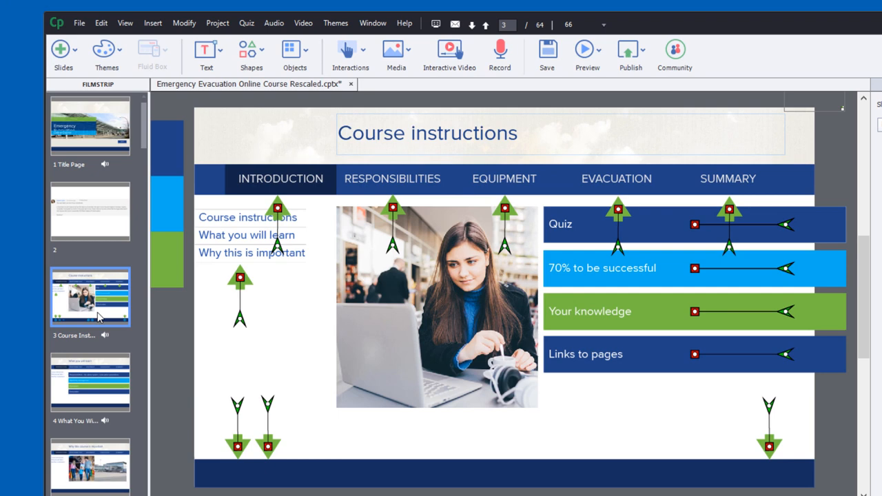
mouse_move(832, 488)
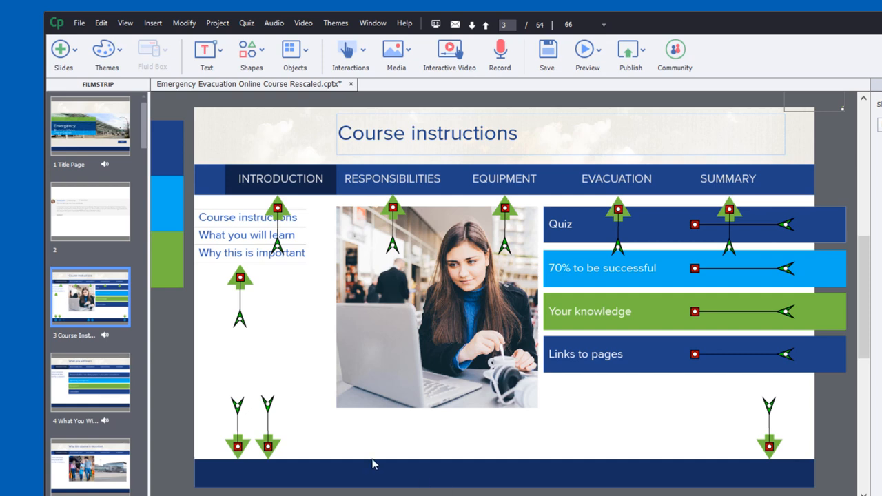
Step: Check the What you will learn slide, then unhide Navigation_Bar on Course instructions
left_click(90, 383)
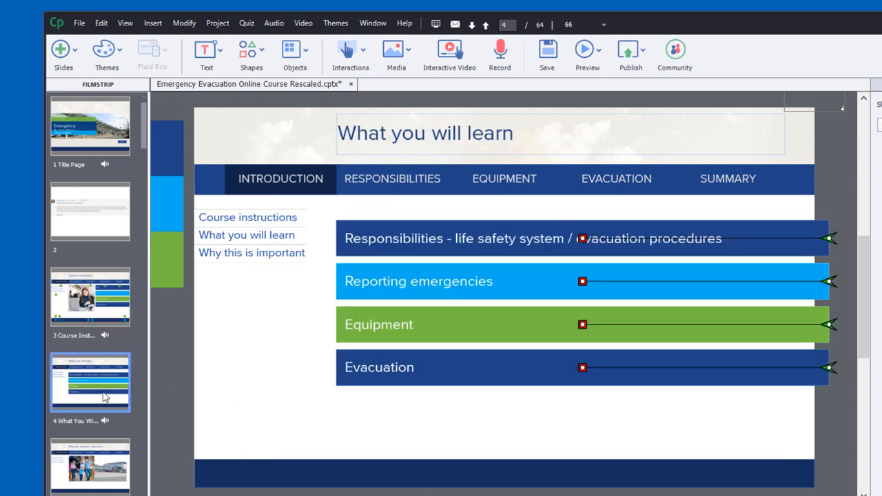
left_click(90, 465)
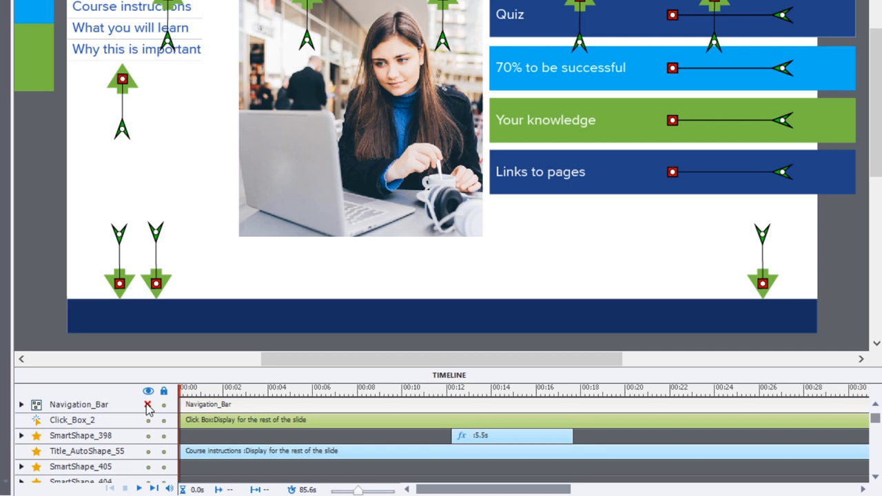
left_click(148, 405)
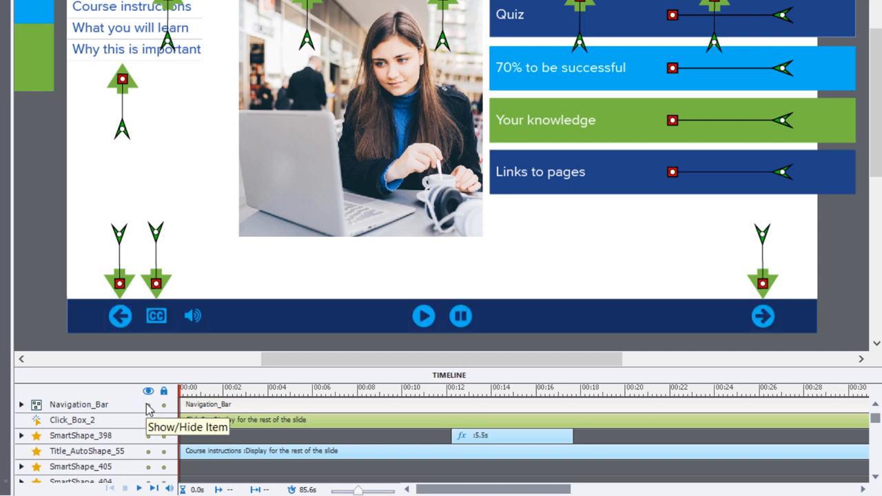
mouse_move(719, 320)
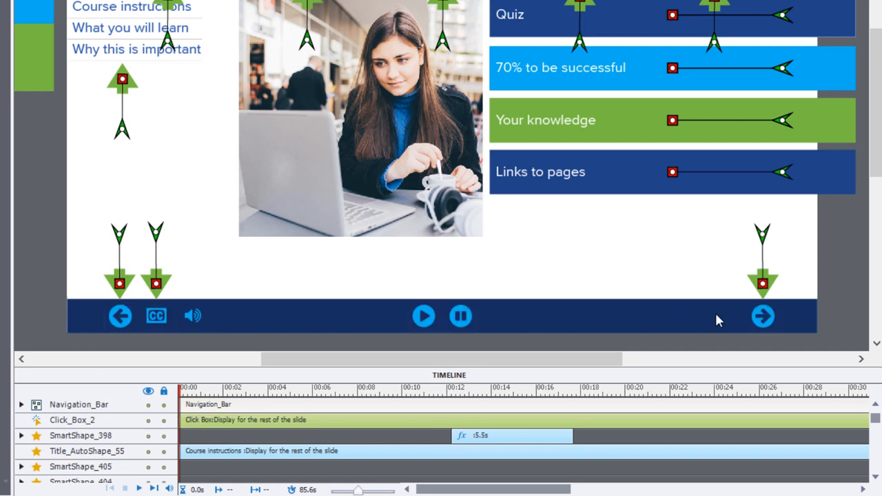
mouse_move(763, 316)
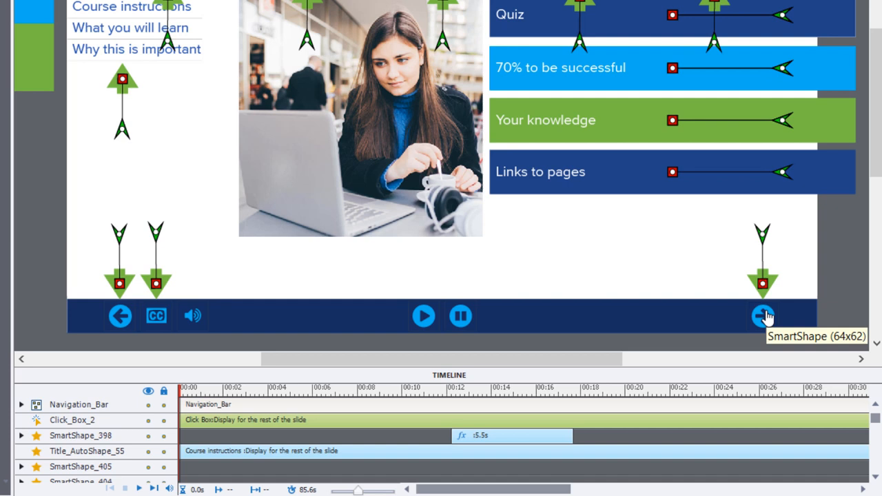
mouse_move(763, 316)
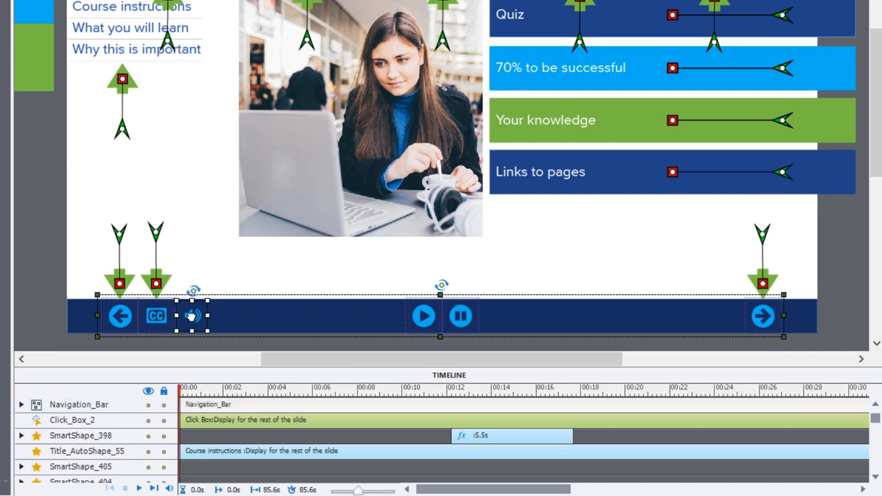
mouse_move(191, 321)
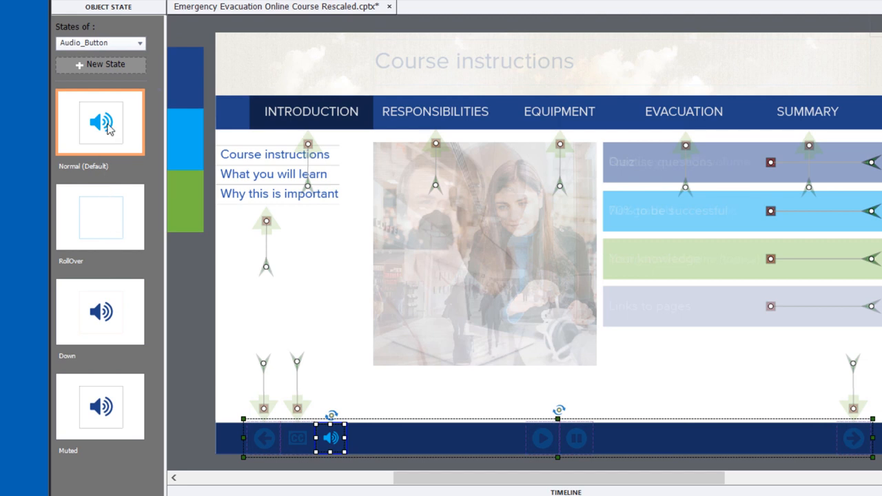
Step: View the Audio_Button's RollOver, Down and Muted state thumbnails
left_click(100, 217)
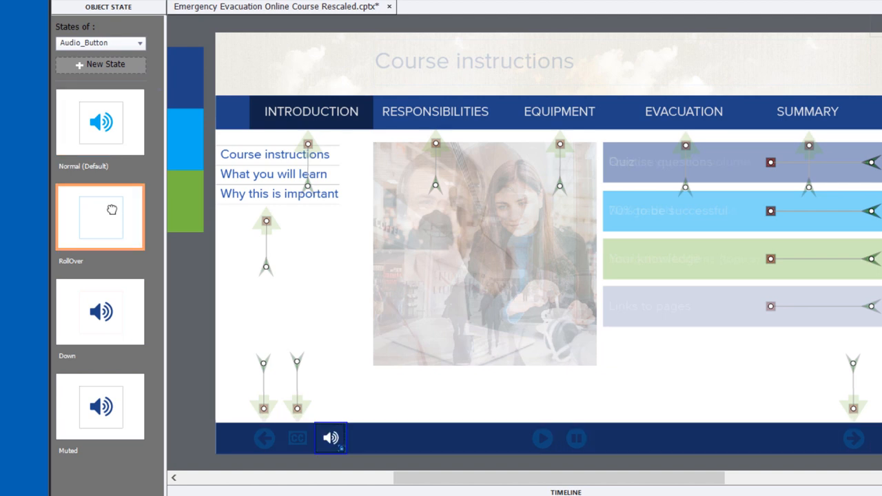
mouse_move(101, 311)
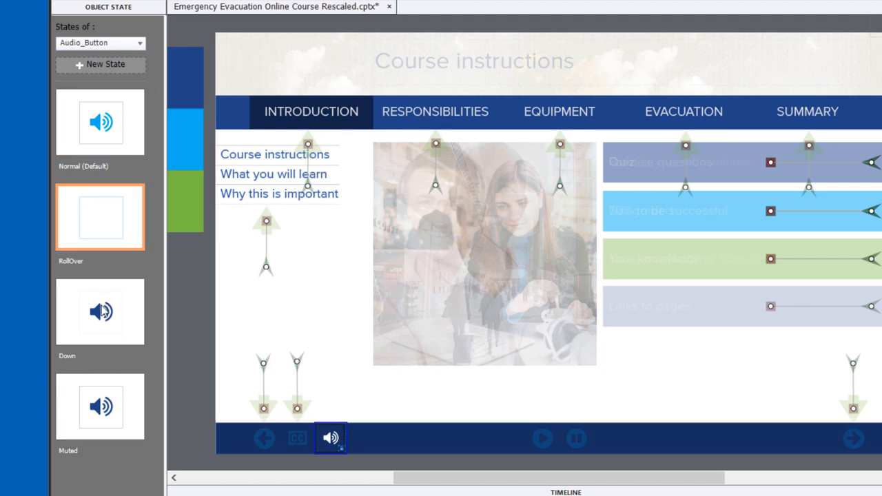
left_click(100, 311)
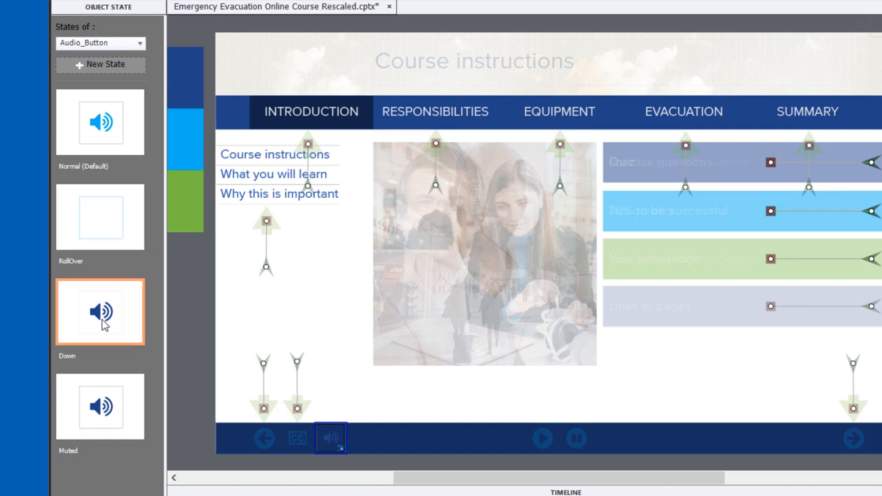
mouse_move(116, 400)
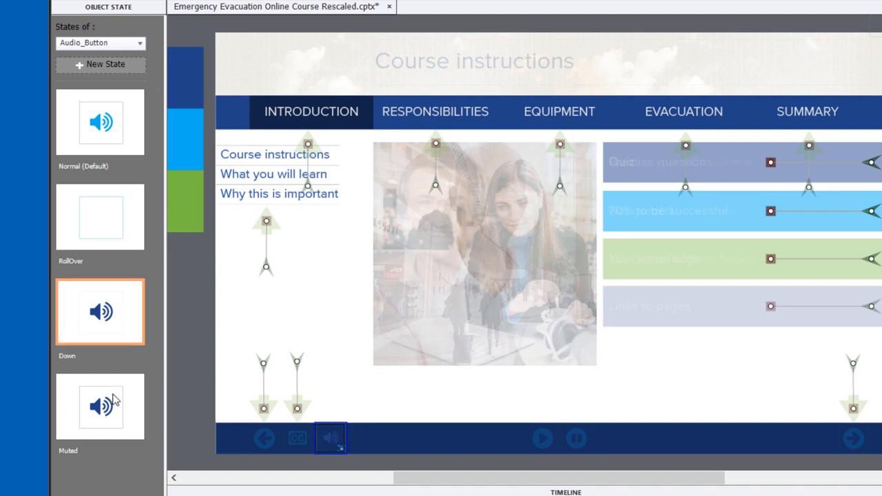
left_click(100, 407)
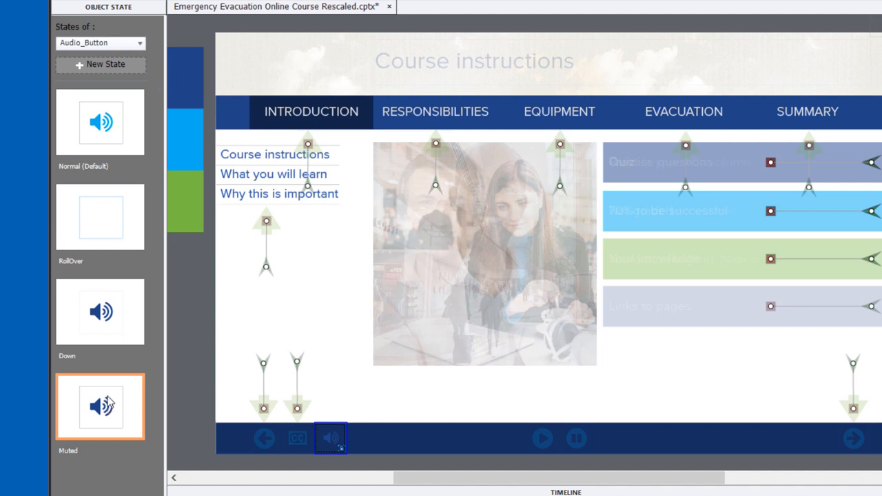
mouse_move(114, 440)
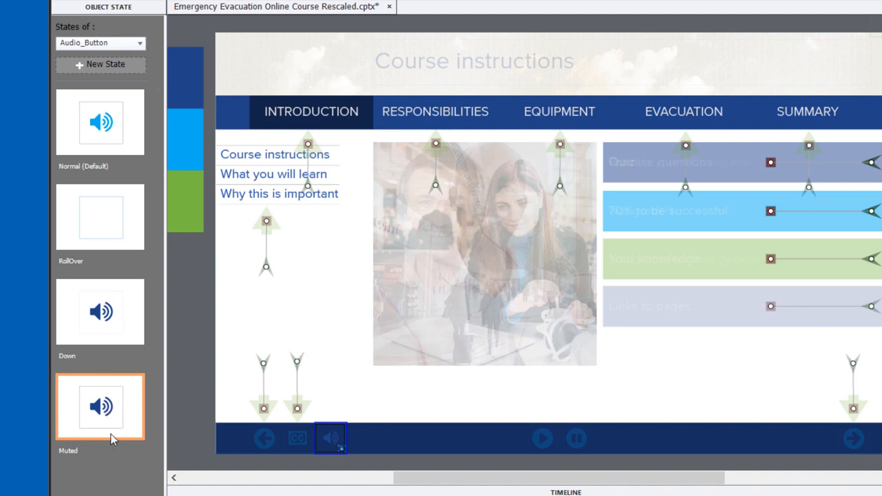
mouse_move(767, 322)
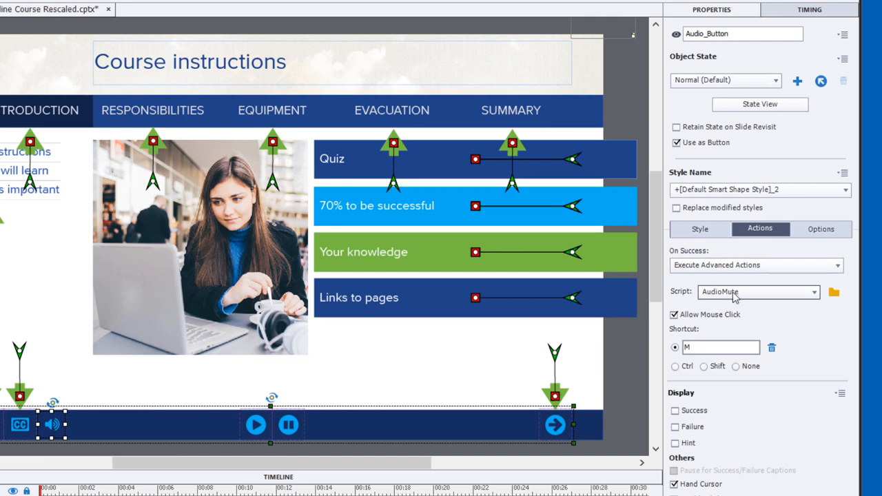
mouse_move(834, 292)
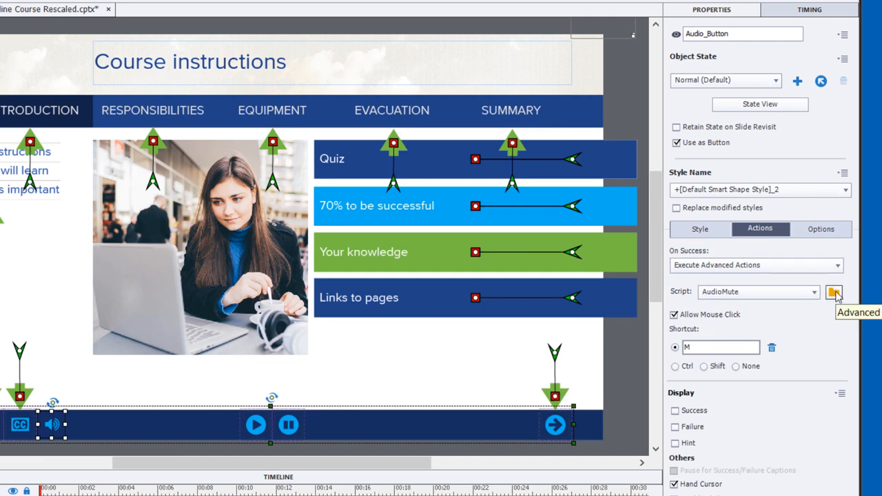
Step: Open the Audio_Button's AudioMute advanced action from its Script action
left_click(834, 292)
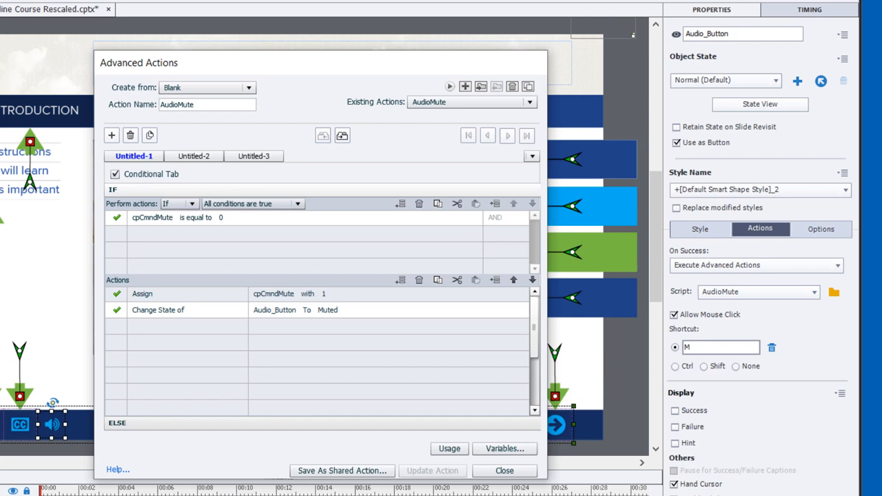
mouse_move(143, 258)
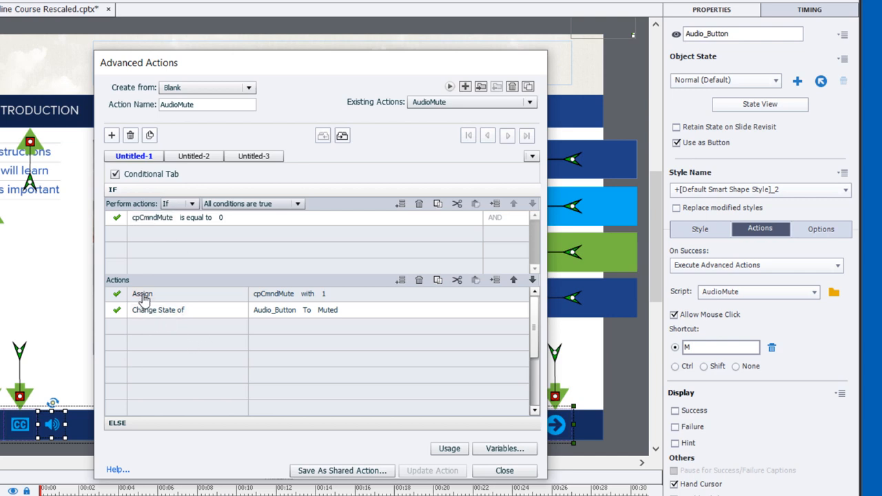
mouse_move(165, 303)
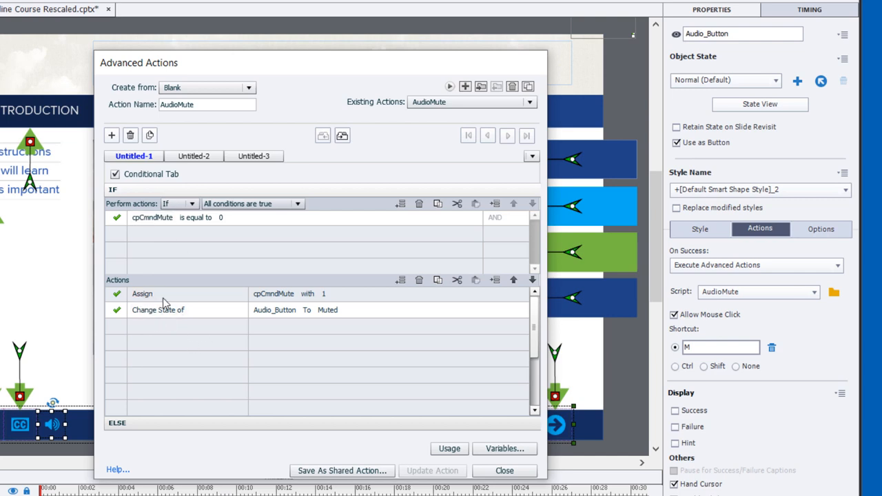
mouse_move(299, 305)
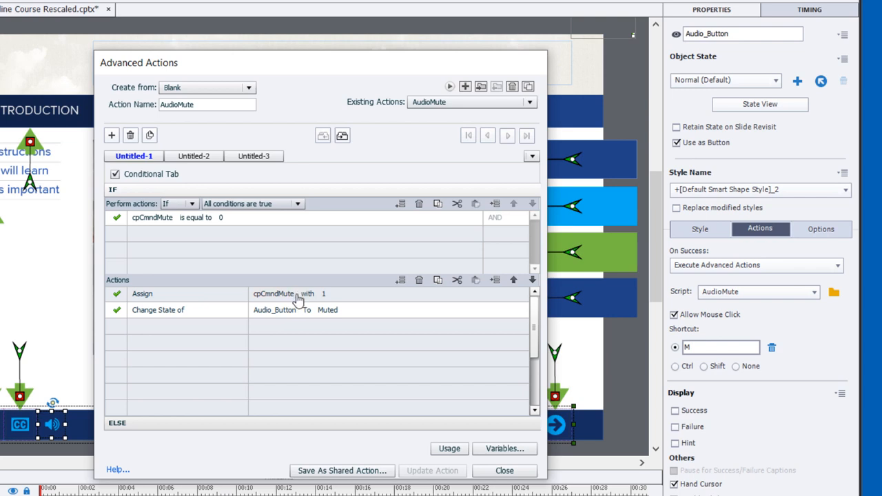
mouse_move(209, 338)
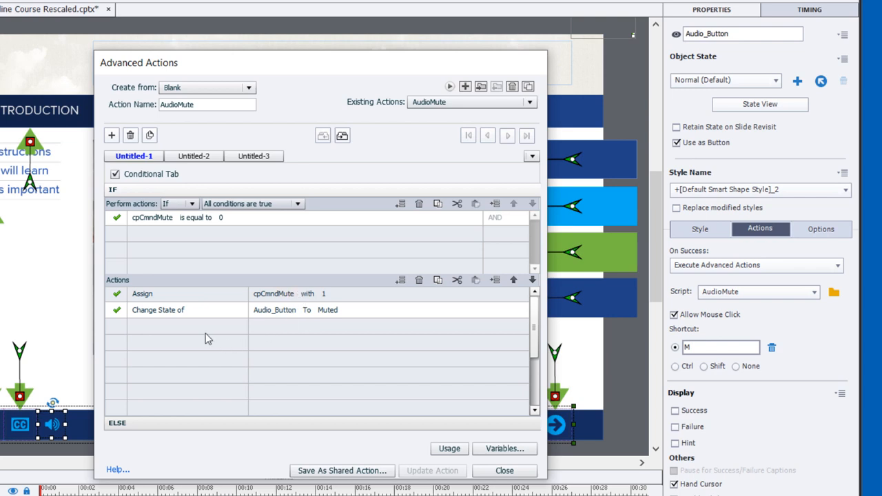
mouse_move(168, 316)
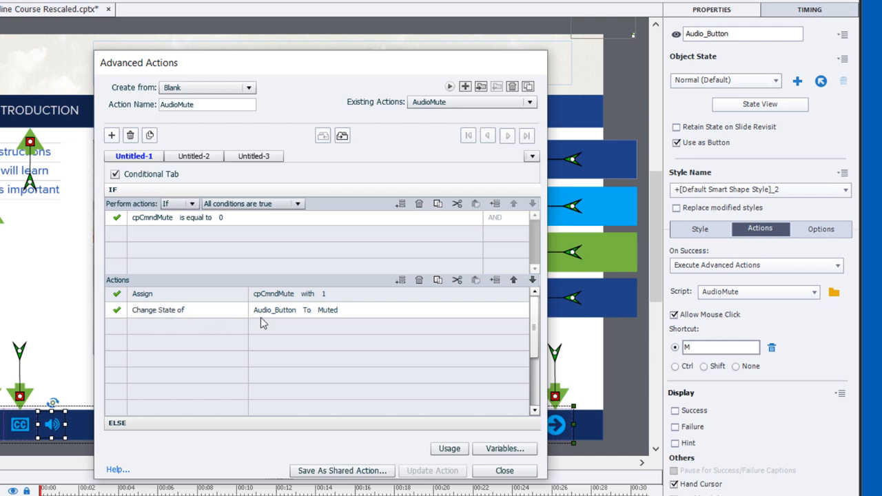
mouse_move(330, 313)
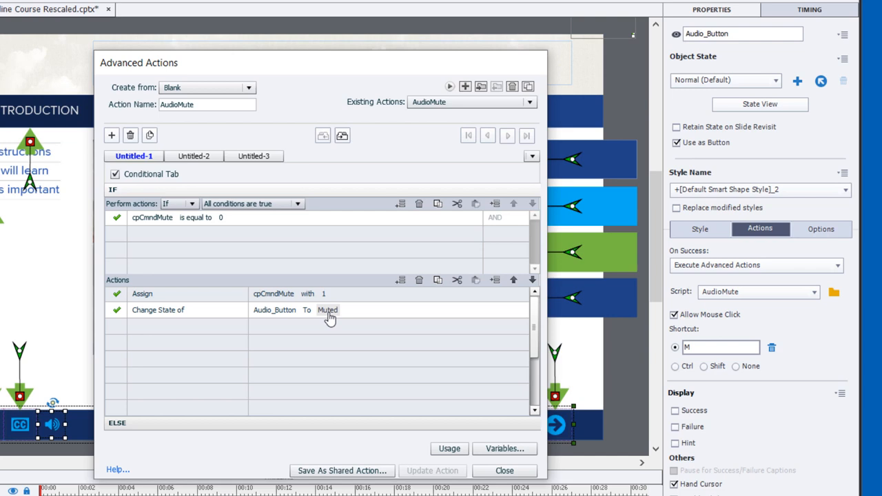
mouse_move(172, 426)
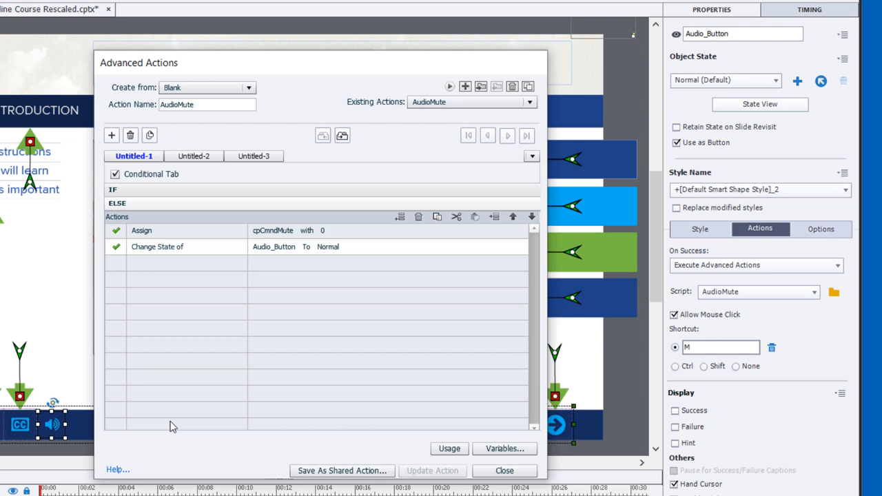
mouse_move(141, 241)
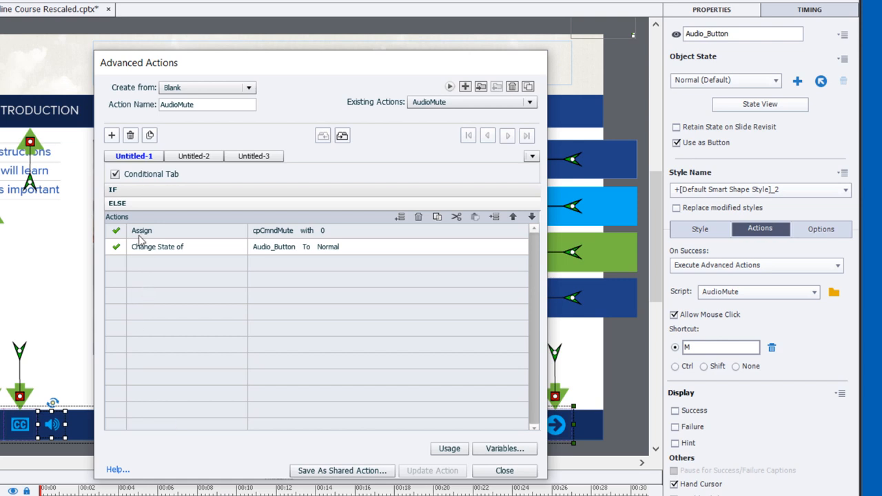
mouse_move(303, 262)
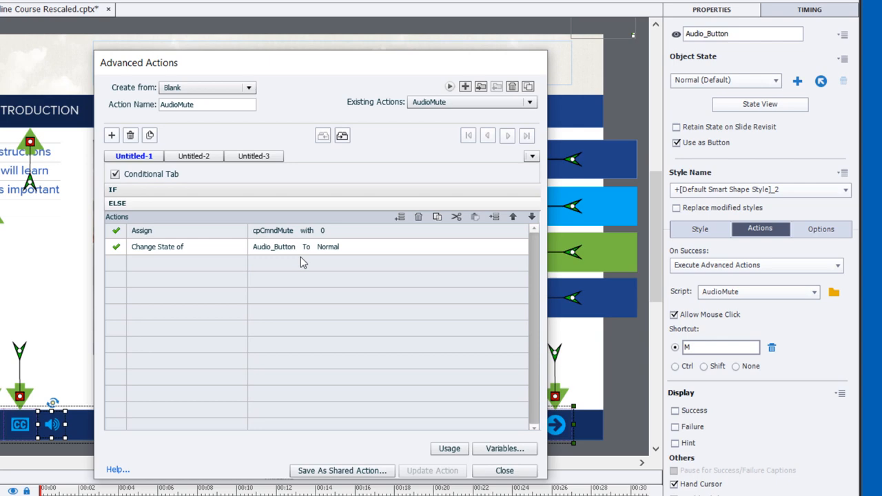
mouse_move(515, 480)
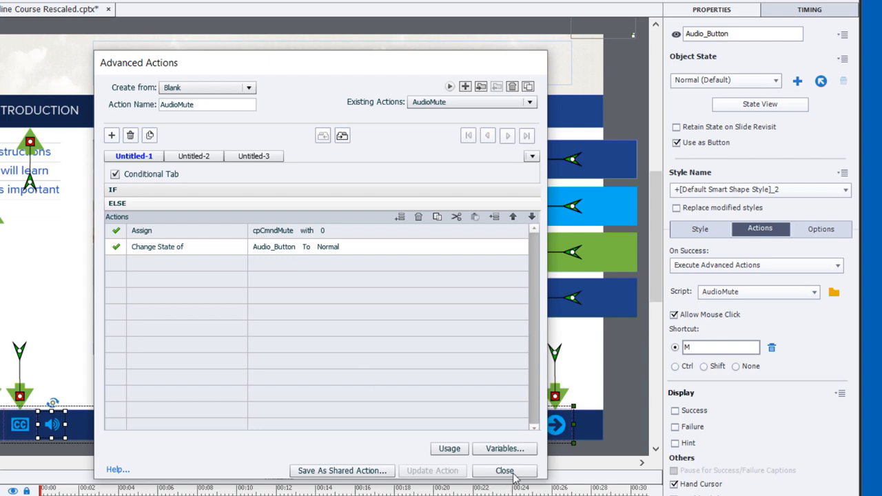
Step: Close the Advanced Actions editor after reviewing AudioMute's Else branch
left_click(504, 470)
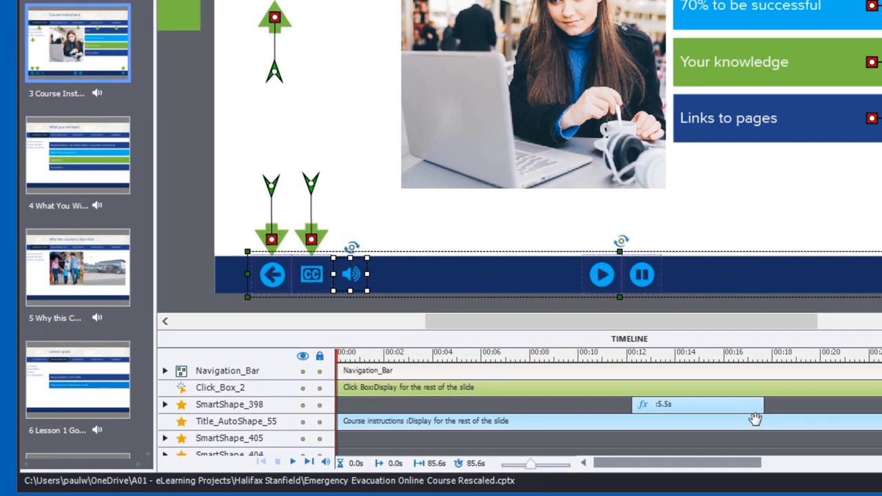
mouse_move(78, 153)
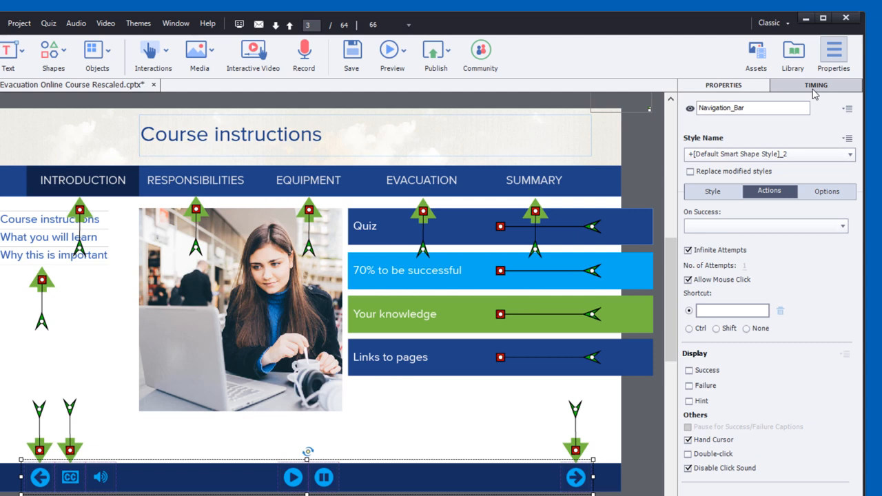
Step: Set Navigation_Bar's Timing Display For option to Rest of Project
left_click(816, 85)
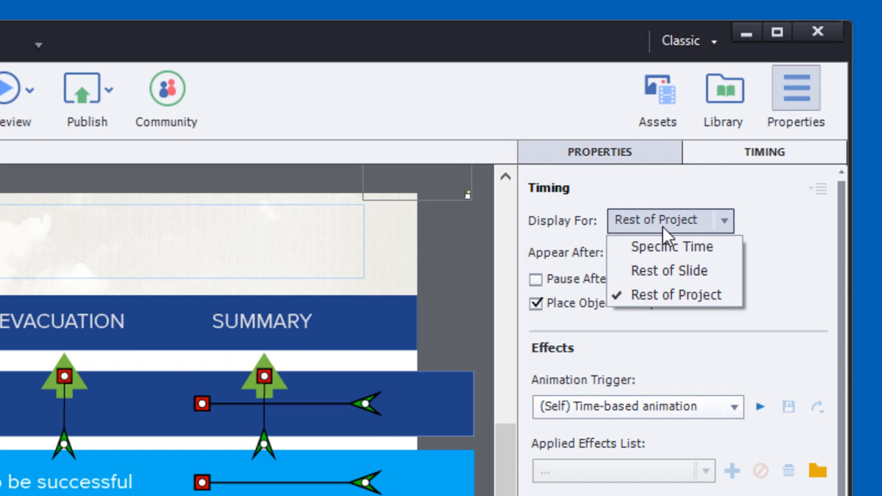
left_click(676, 295)
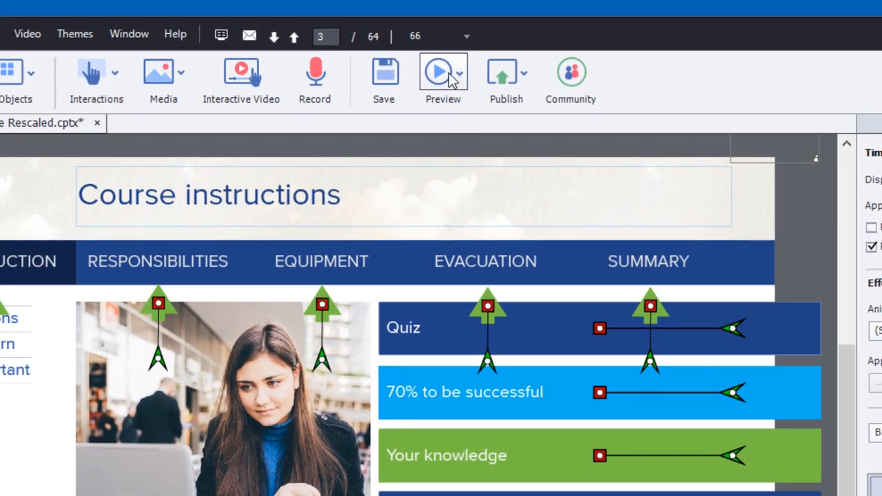
Step: Preview the course as HTML5 in Browser
left_click(465, 73)
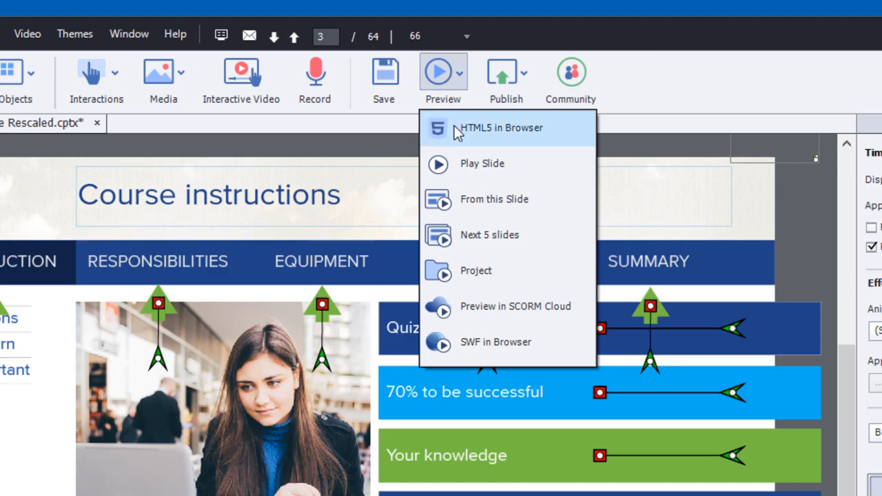
left_click(501, 127)
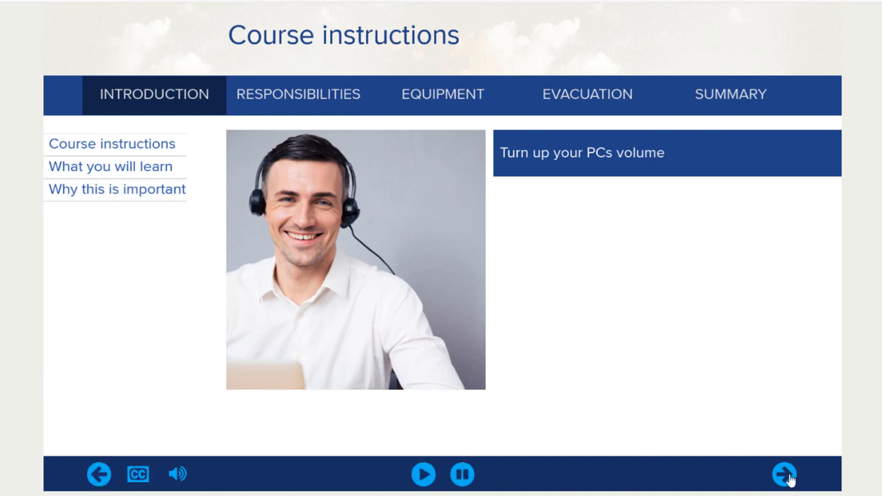
mouse_move(69, 486)
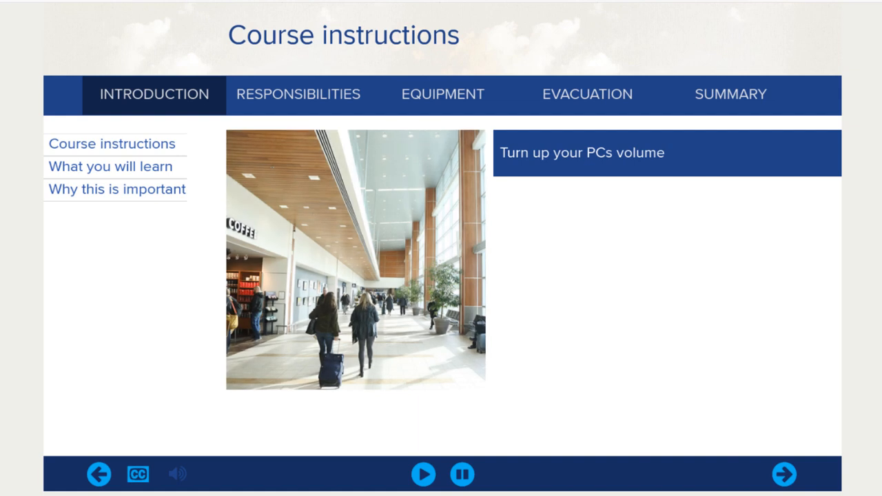
mouse_move(337, 470)
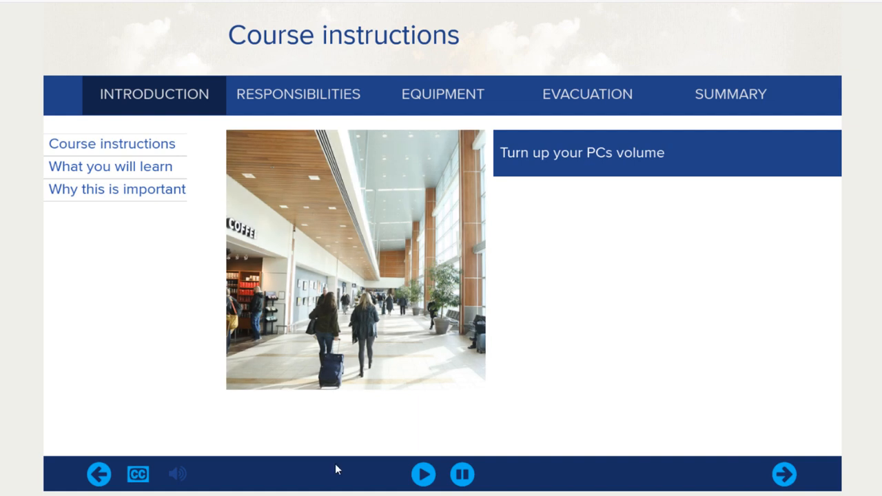
Step: Advance through What you will learn and the introduction slides in the preview
left_click(109, 166)
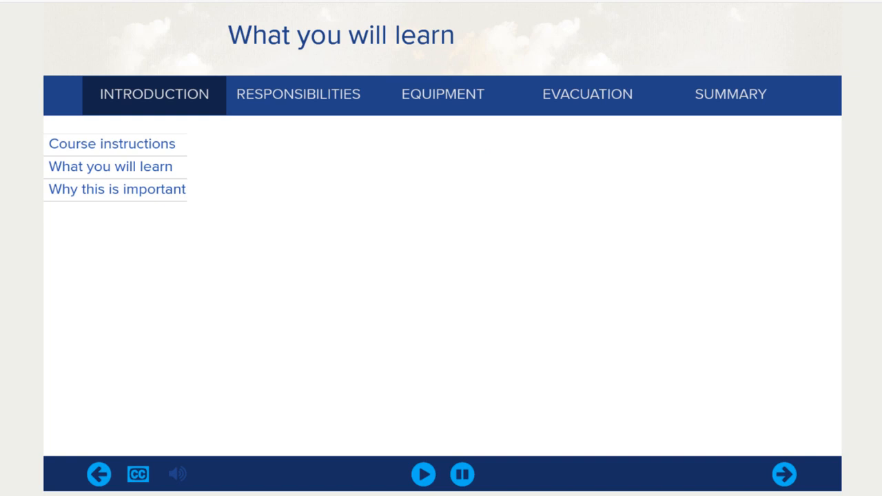
left_click(783, 474)
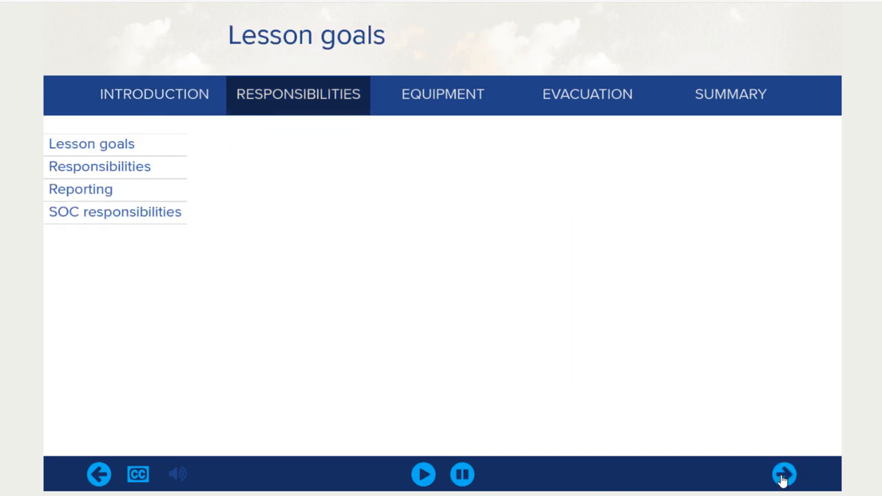
left_click(784, 474)
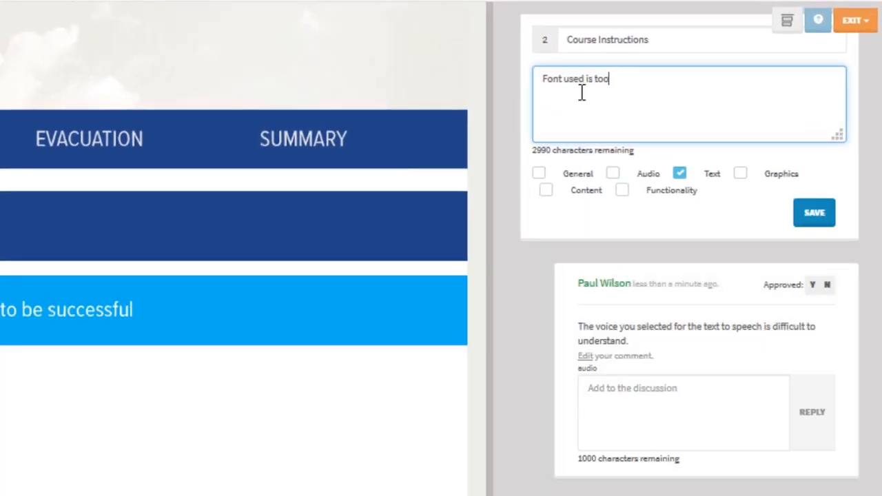
Step: Save the Text comment 'Font used is too narrow and would prefer something easier to read'
left_click(814, 213)
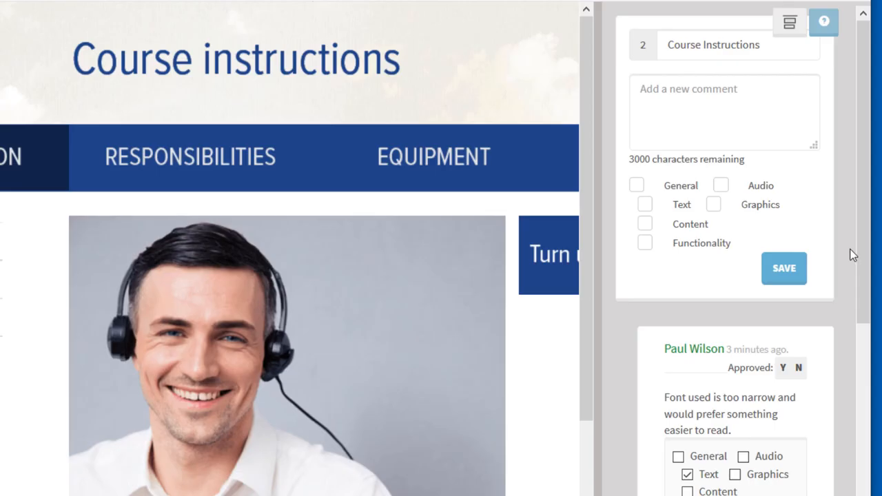
scroll("down", 3)
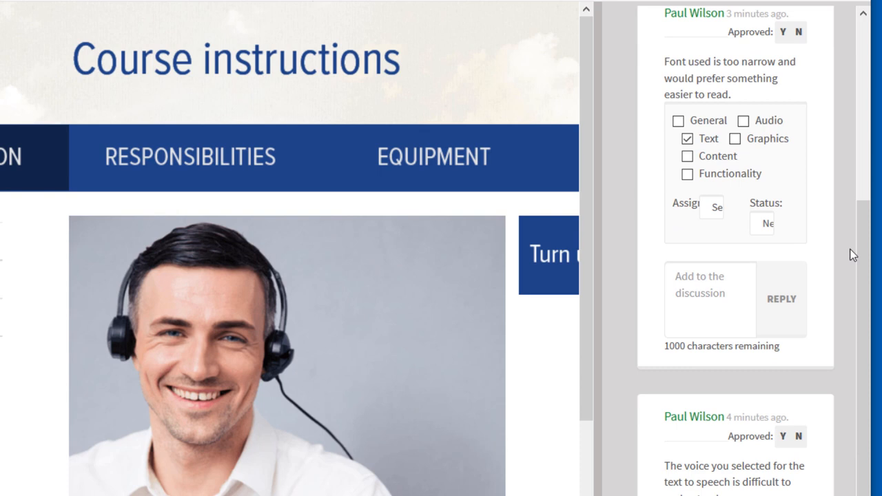